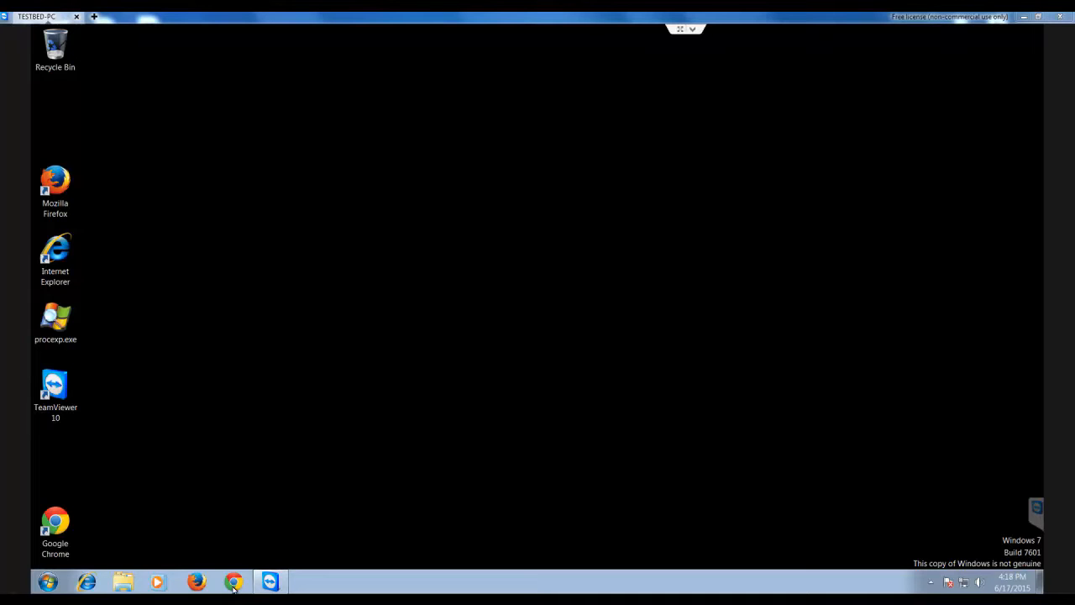
Launch Google Chrome from the desktop so its mysearch123.com start page appears.
{"action": "left_click", "coordinate": [232, 579]}
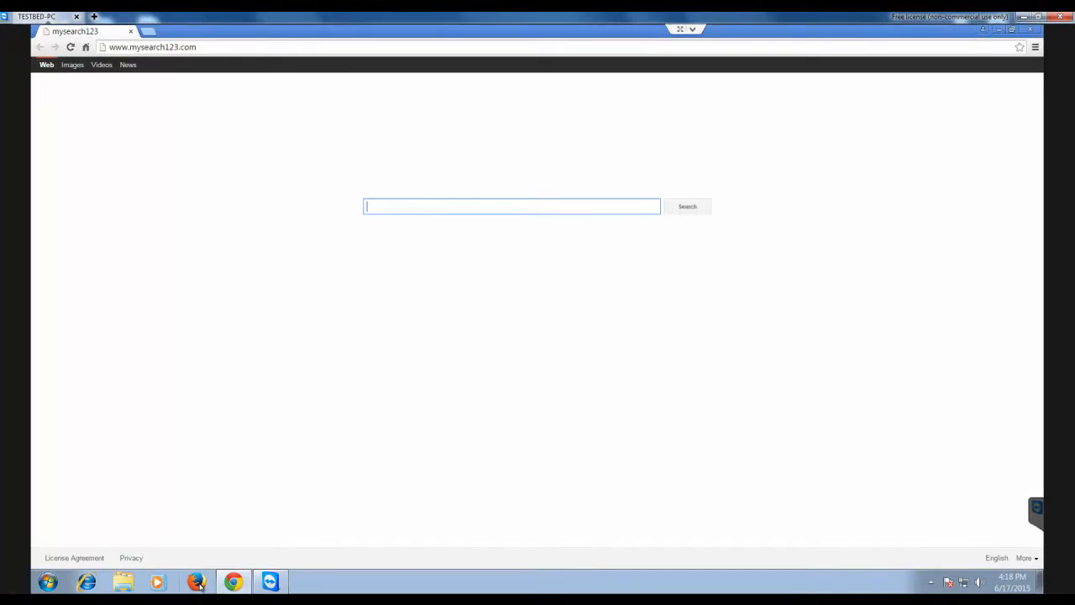
{"action": "left_click", "coordinate": [198, 578]}
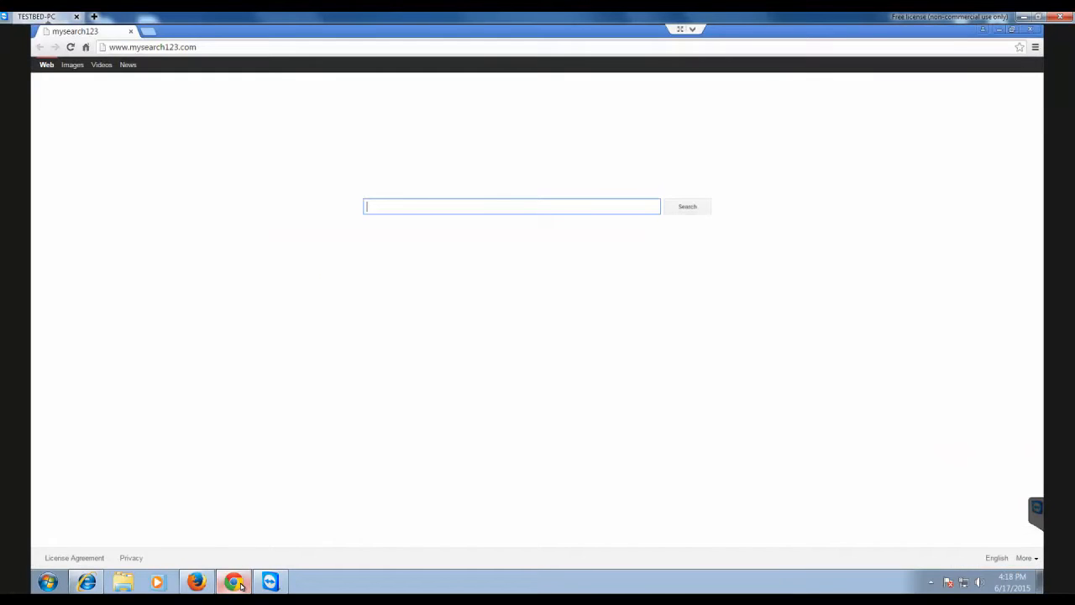
{"action": "mouse_move", "coordinate": [381, 538]}
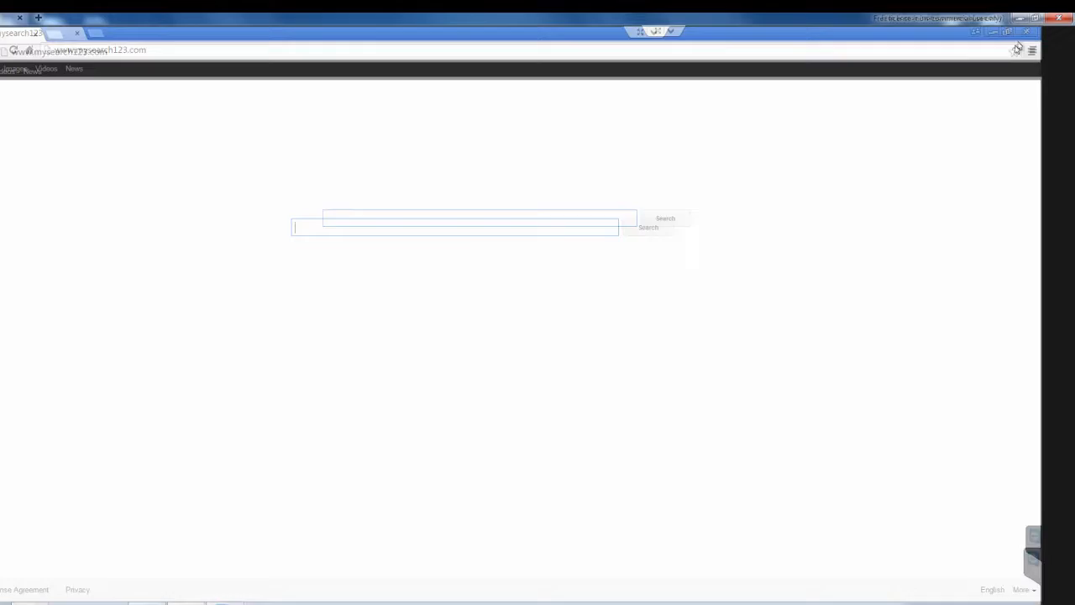
{"action": "left_click", "coordinate": [1030, 52]}
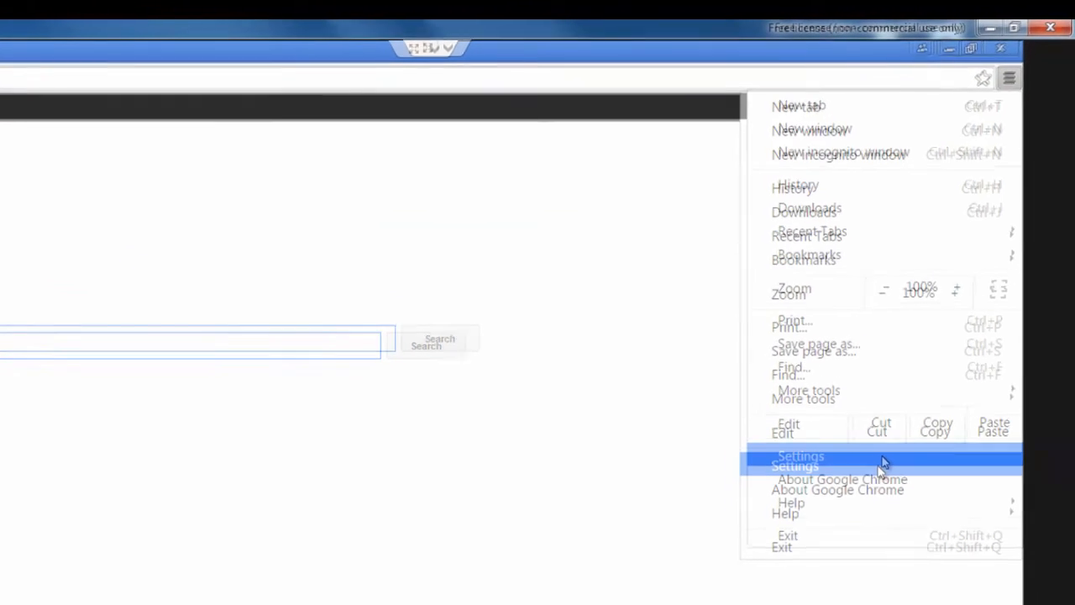
{"action": "left_click", "coordinate": [800, 460]}
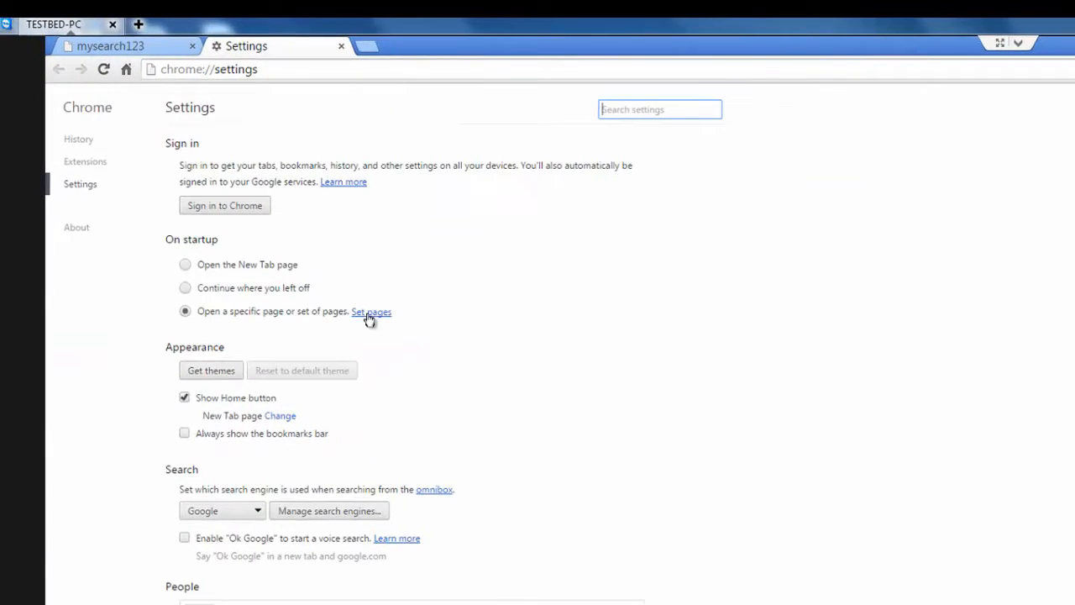
{"action": "left_click", "coordinate": [370, 311]}
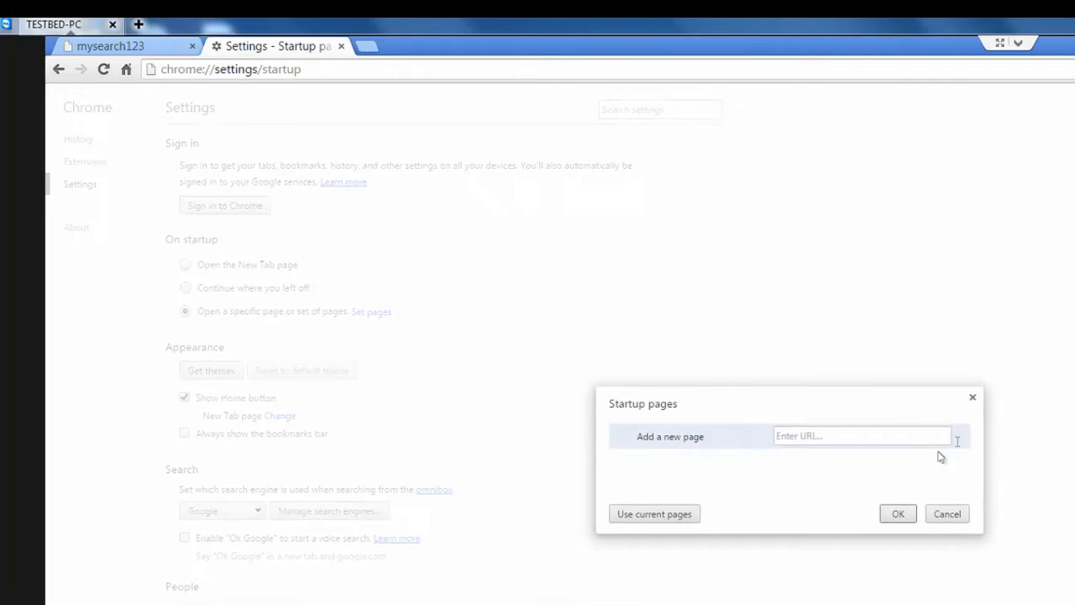
{"action": "left_click", "coordinate": [864, 436]}
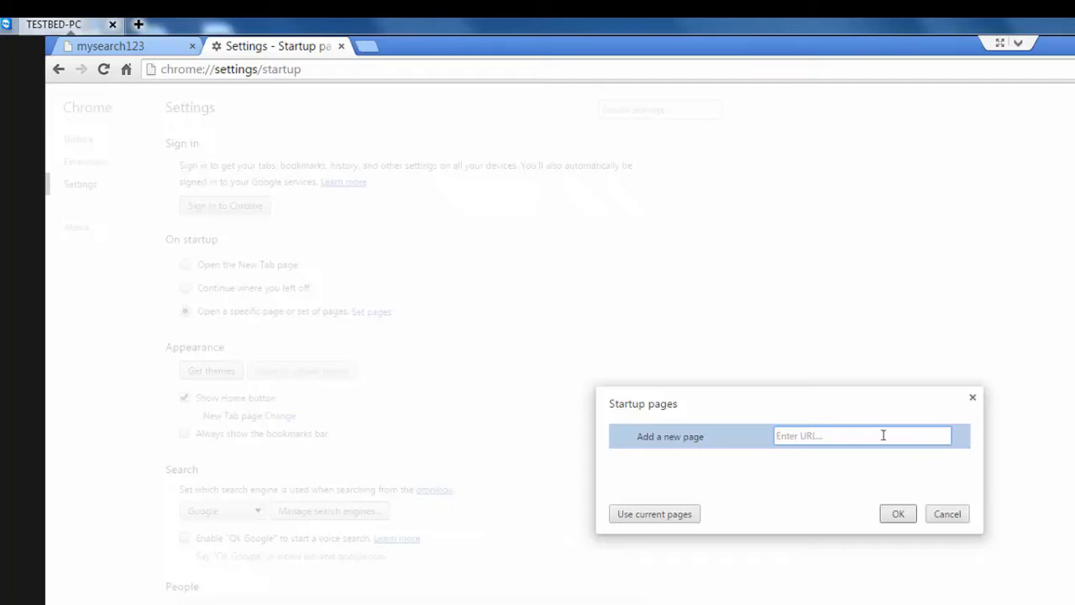
{"action": "right_click", "coordinate": [890, 437]}
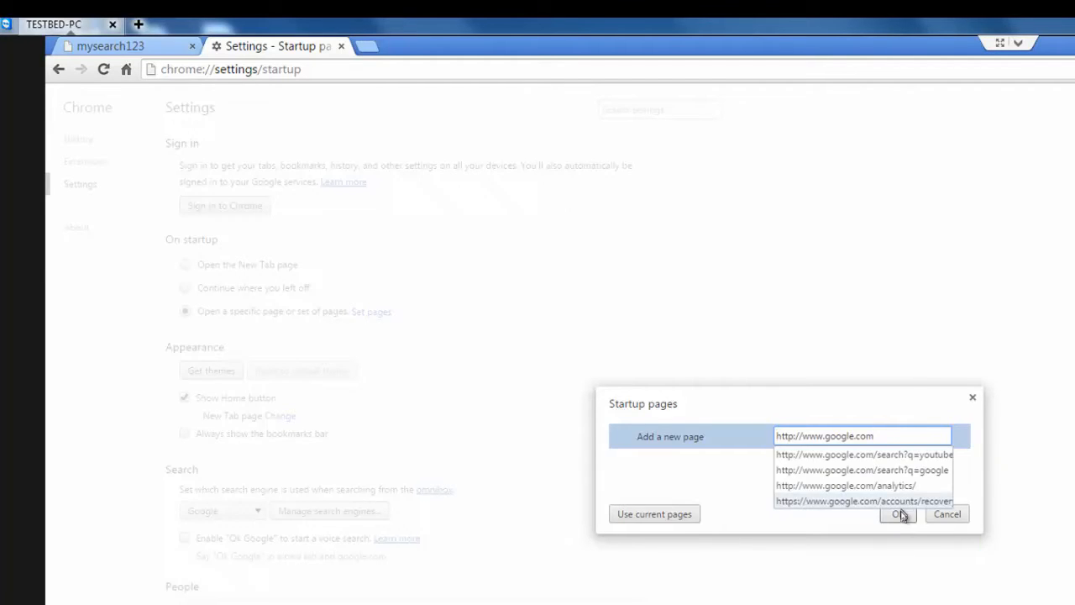
{"action": "left_click", "coordinate": [893, 514]}
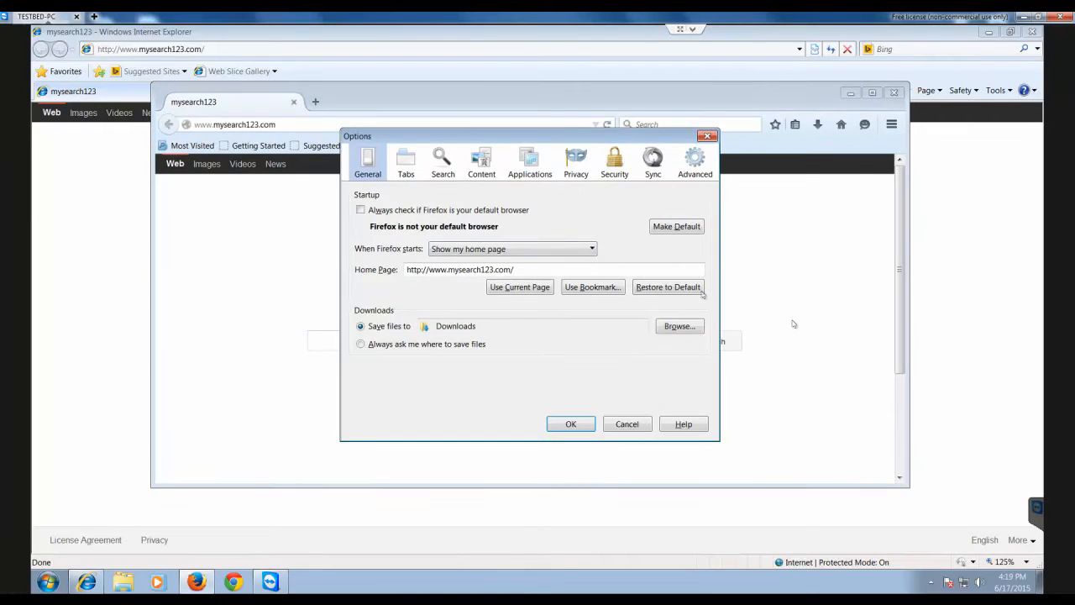
{"action": "left_click", "coordinate": [518, 269]}
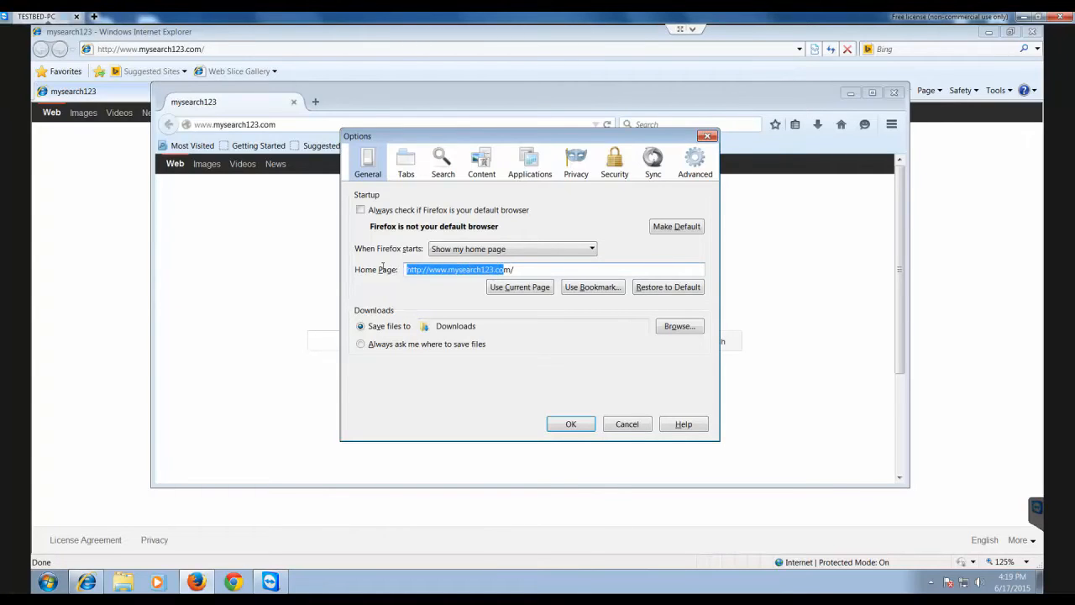
{"action": "type", "text": "m/"}
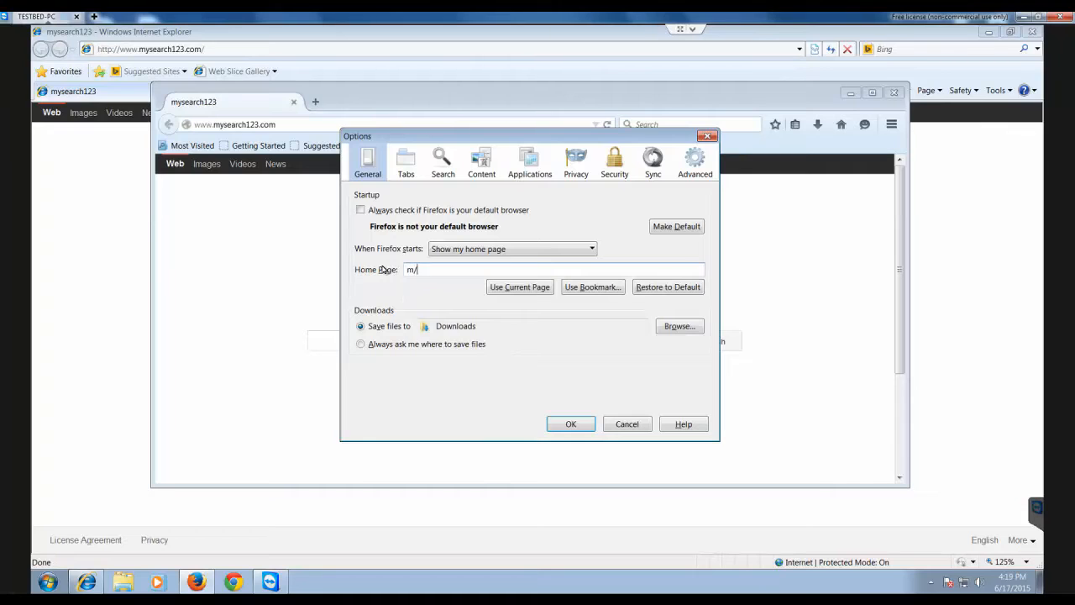
{"action": "type", "text": "http://www.google.com"}
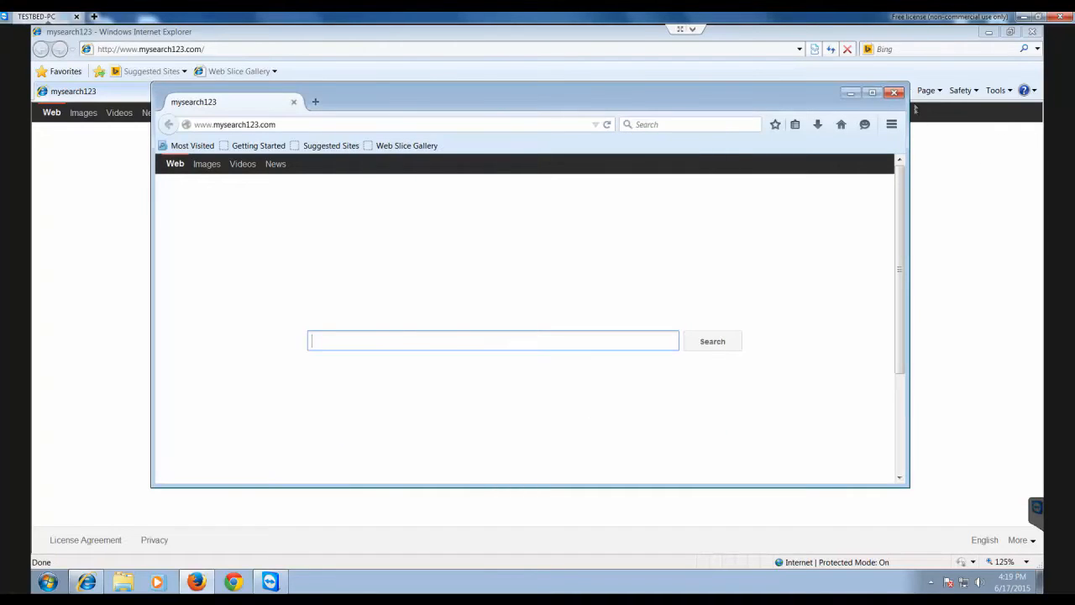
{"action": "left_click", "coordinate": [894, 90]}
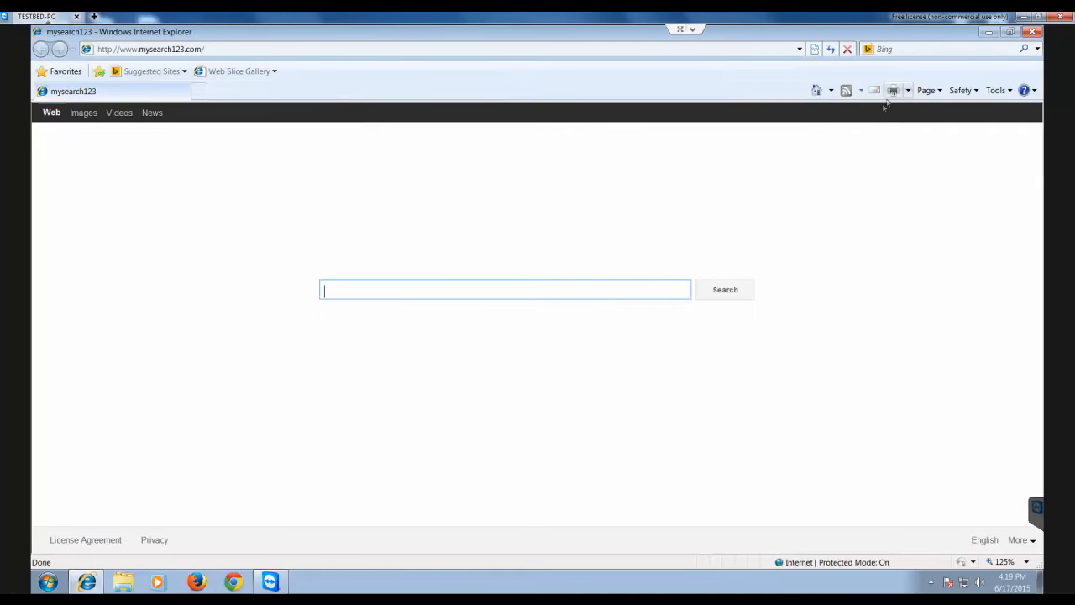
{"action": "mouse_move", "coordinate": [872, 134]}
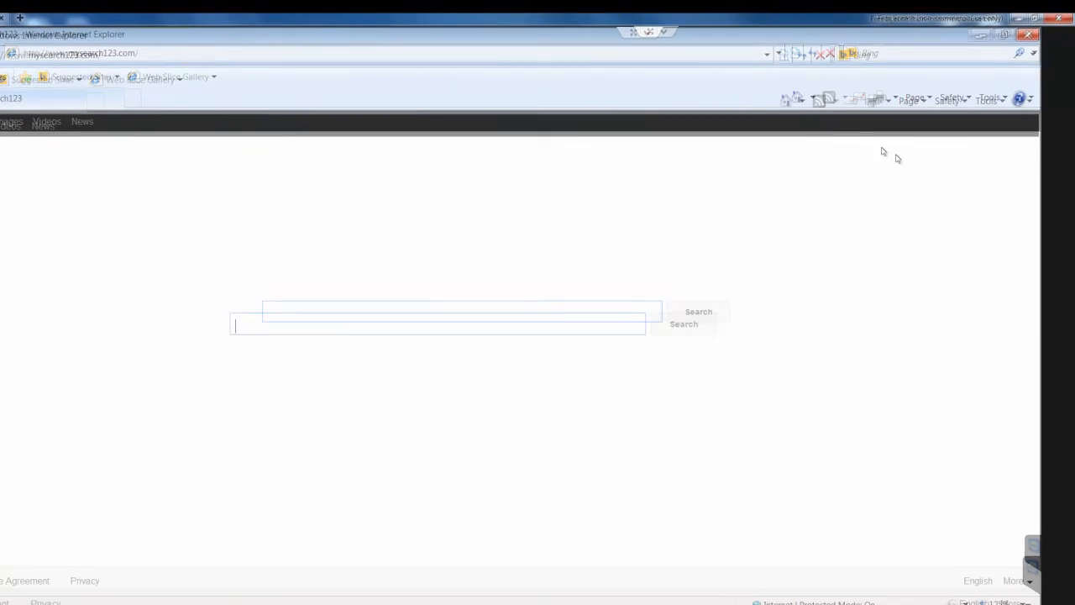
{"action": "left_click", "coordinate": [961, 135]}
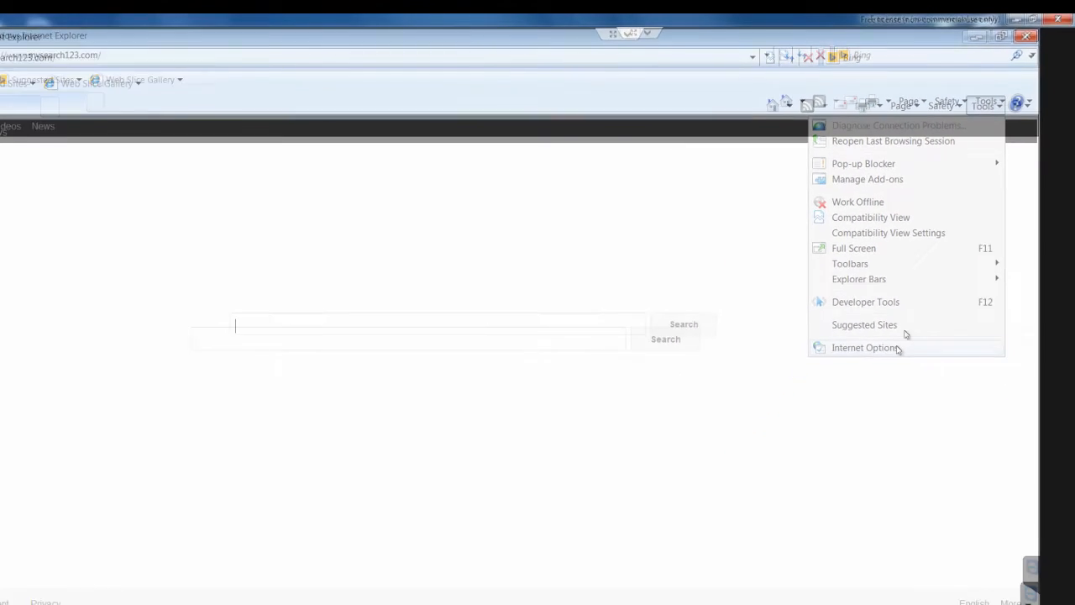
{"action": "left_click", "coordinate": [864, 348]}
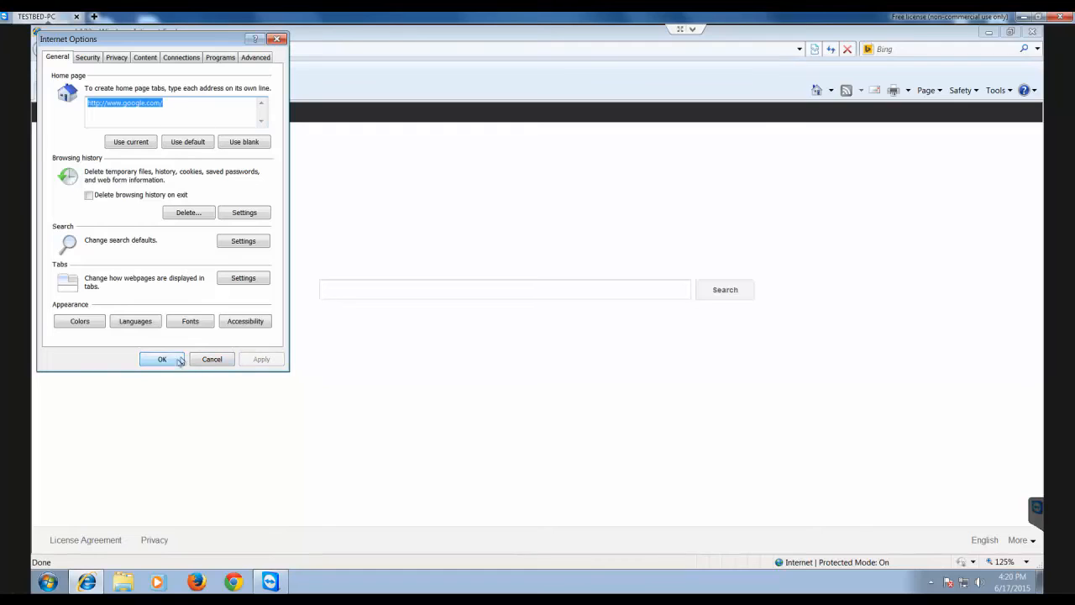
{"action": "left_click", "coordinate": [162, 359]}
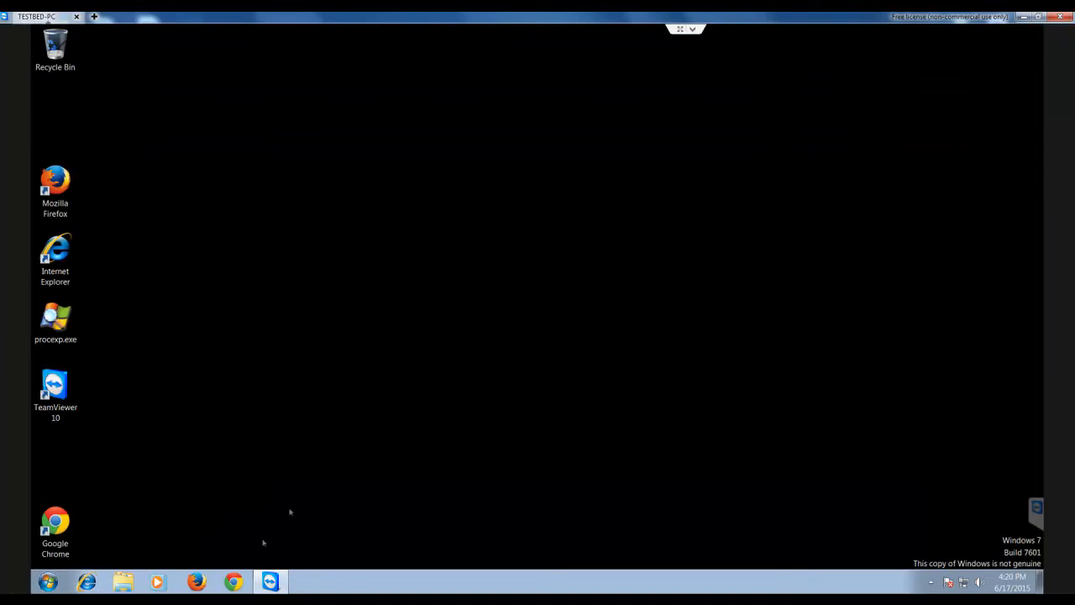
Relaunch Chrome and Firefox to confirm both now open on Google.
{"action": "left_click", "coordinate": [230, 578]}
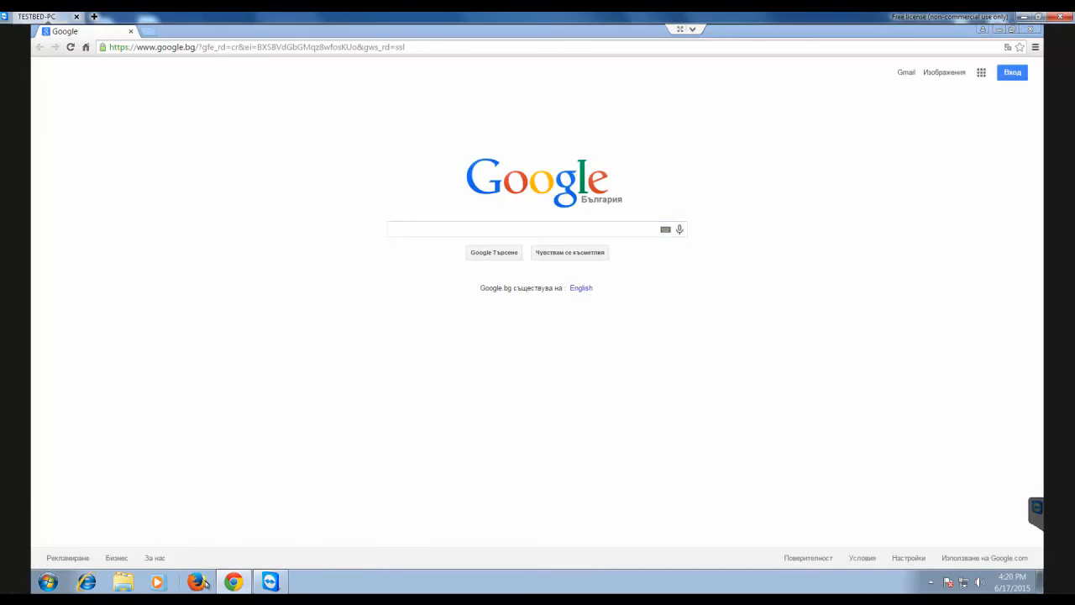
{"action": "left_click", "coordinate": [197, 578]}
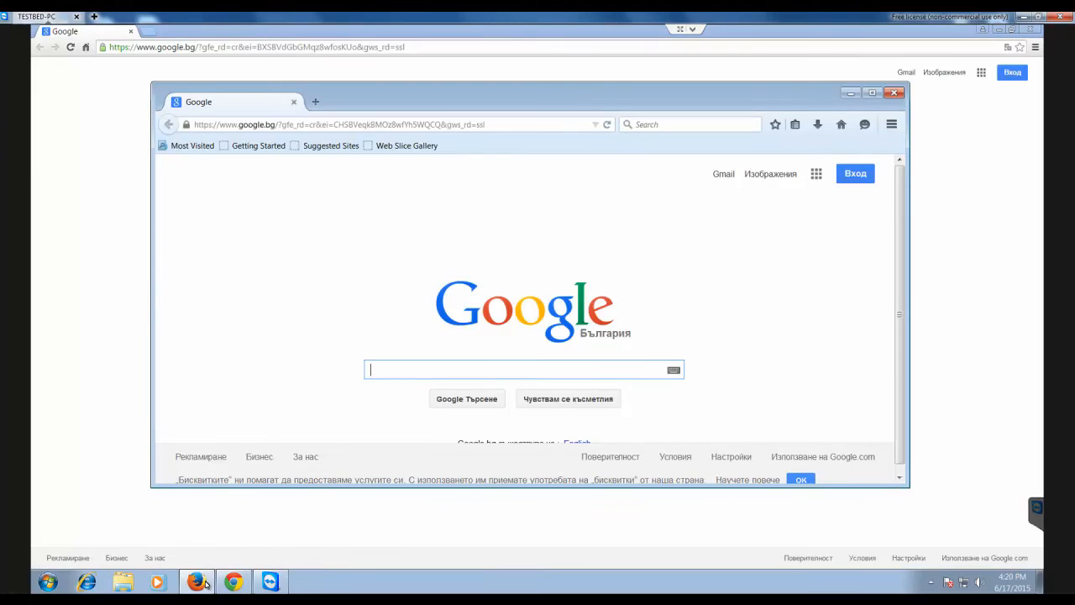